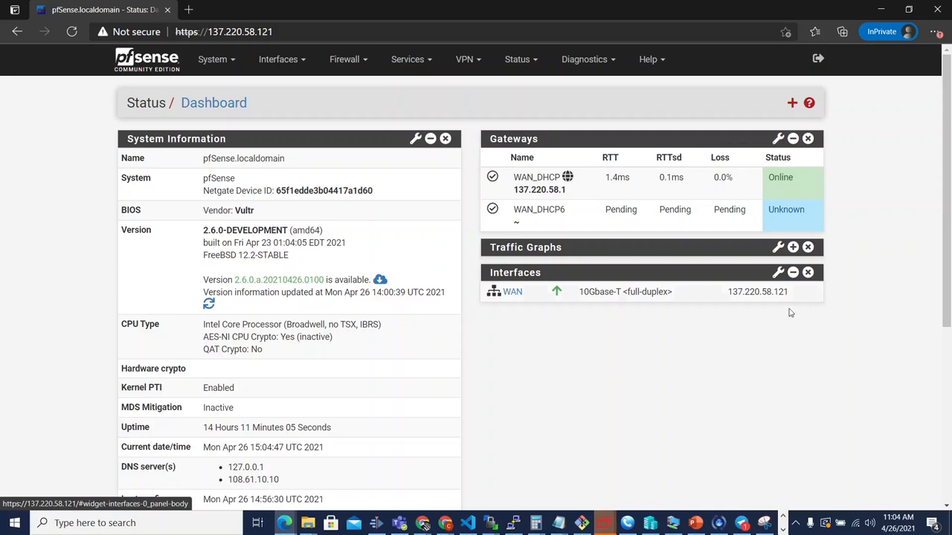
pyautogui.moveTo(556, 274)
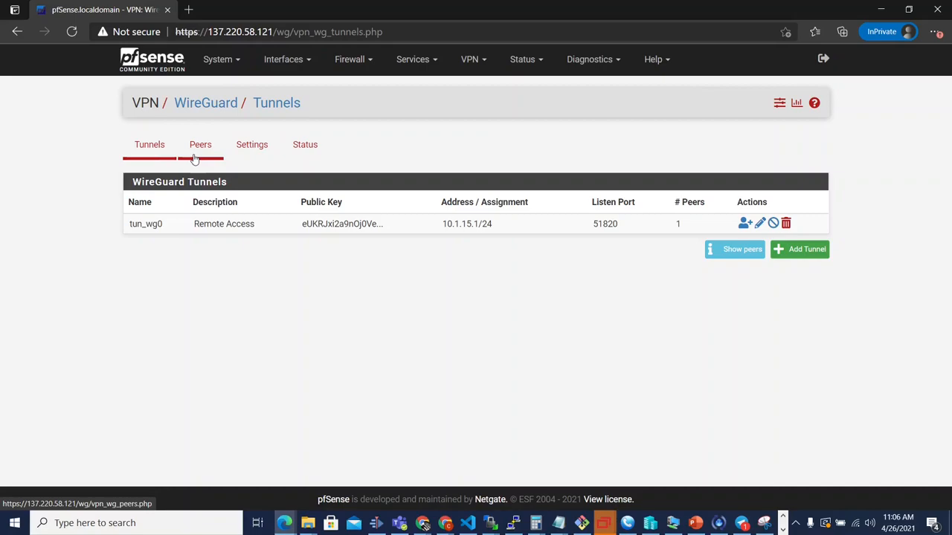
pyautogui.click(149, 144)
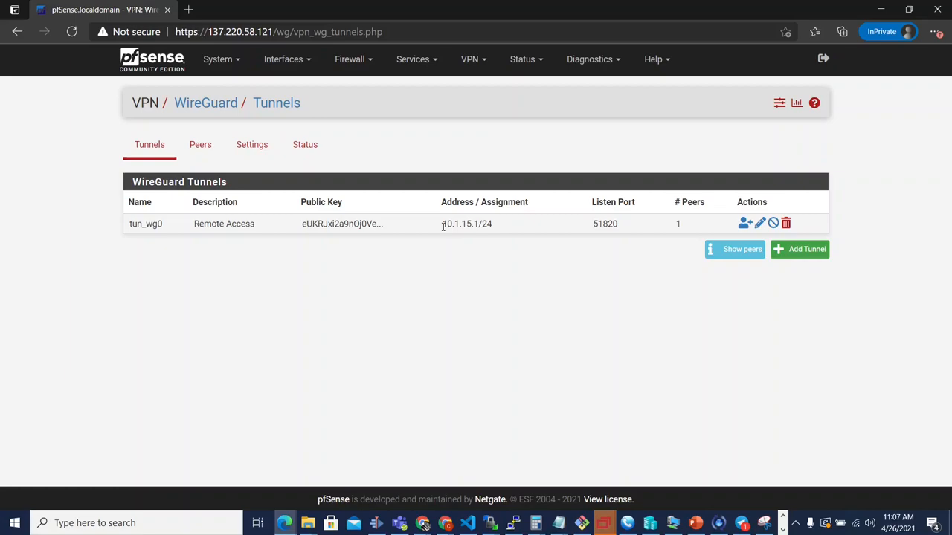
pyautogui.moveTo(427, 274)
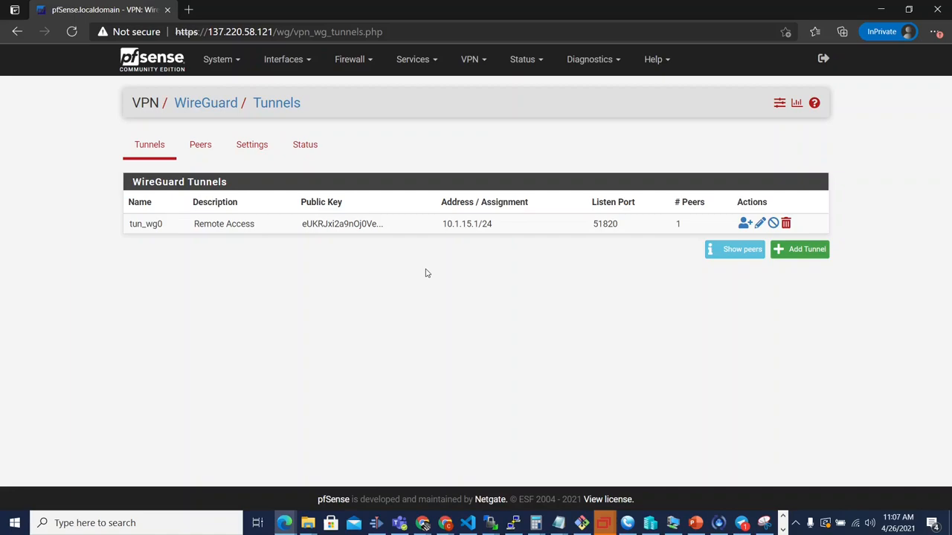
pyautogui.moveTo(253, 238)
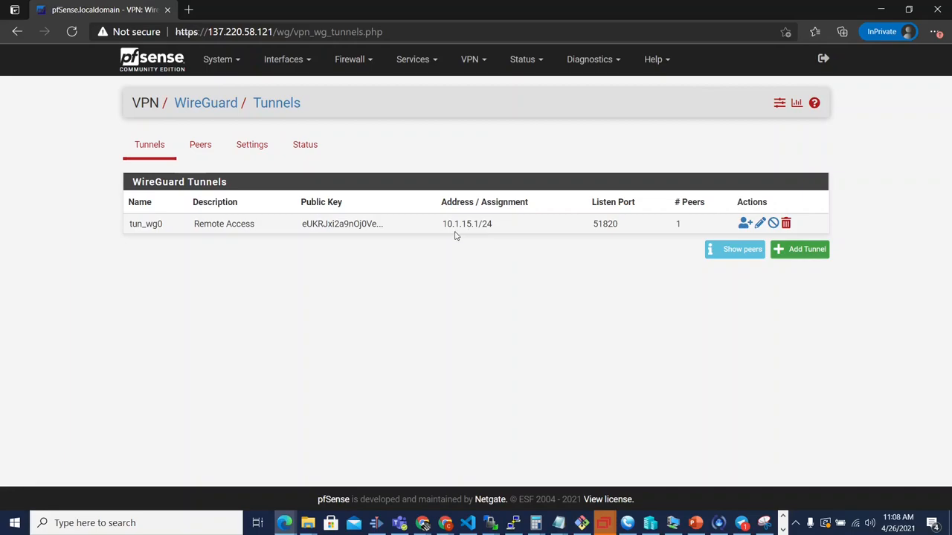
pyautogui.moveTo(452, 224)
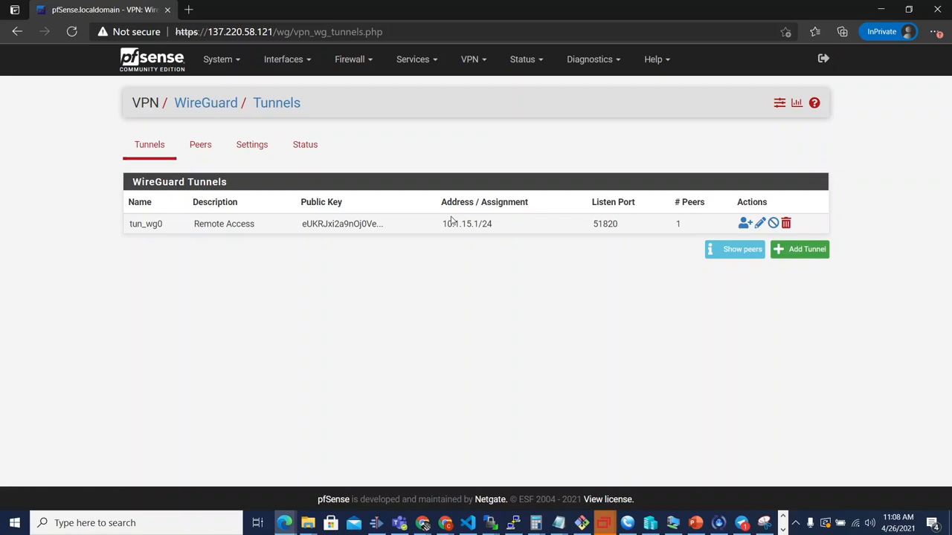
pyautogui.moveTo(294, 294)
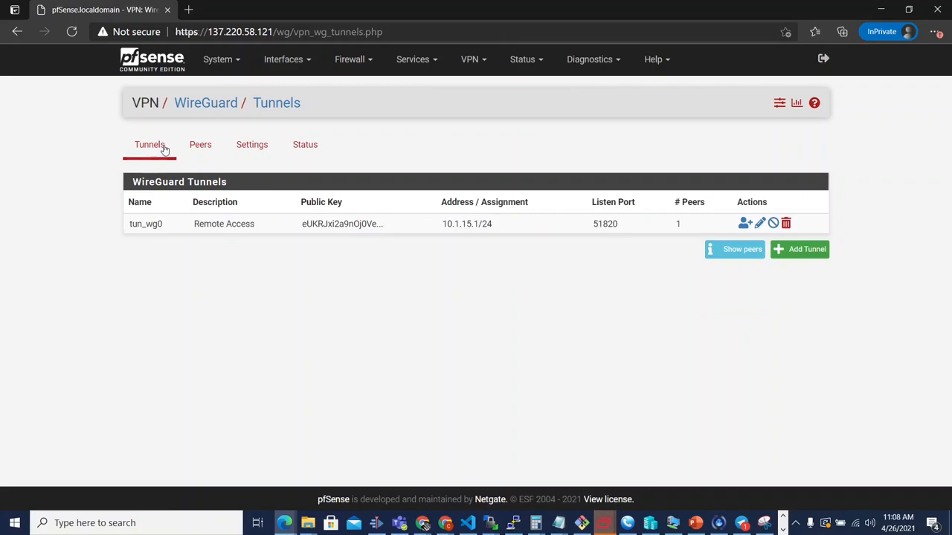
pyautogui.moveTo(631, 190)
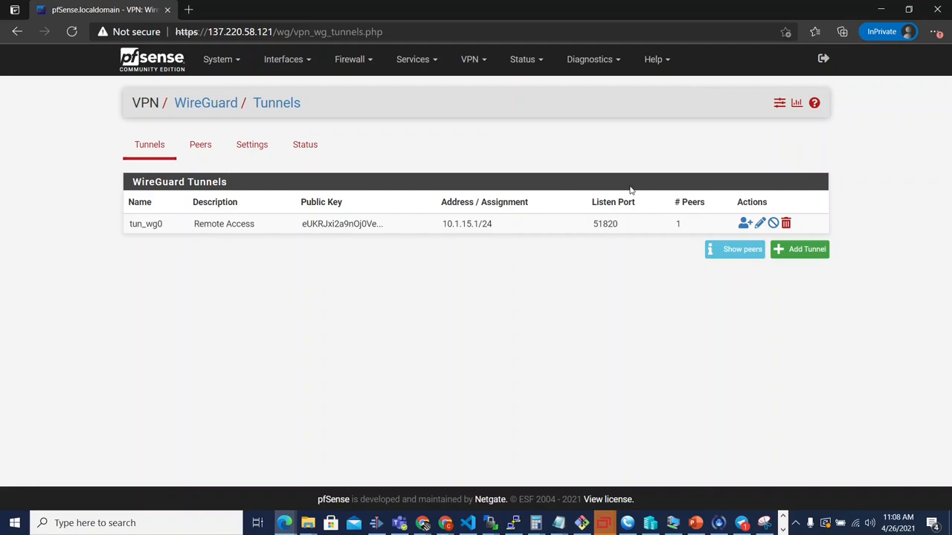
pyautogui.moveTo(388, 218)
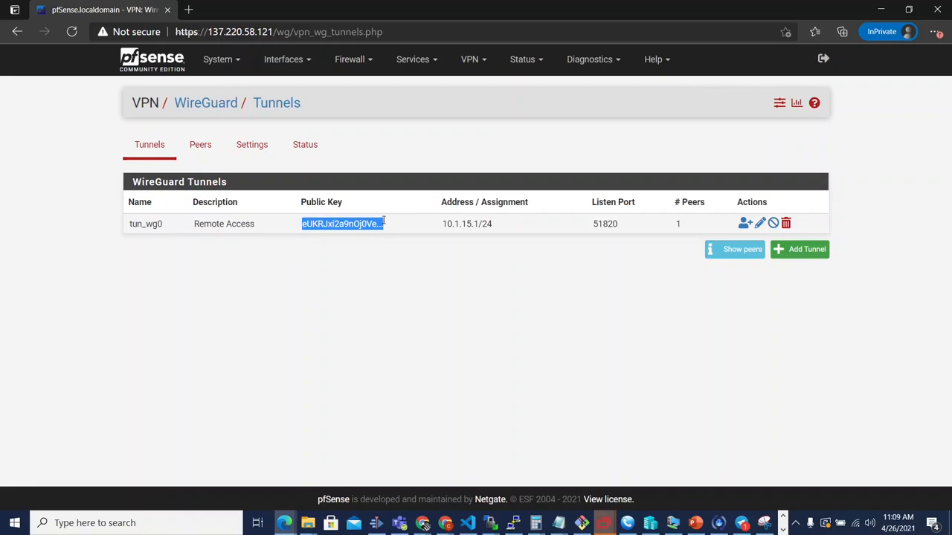
pyautogui.click(740, 250)
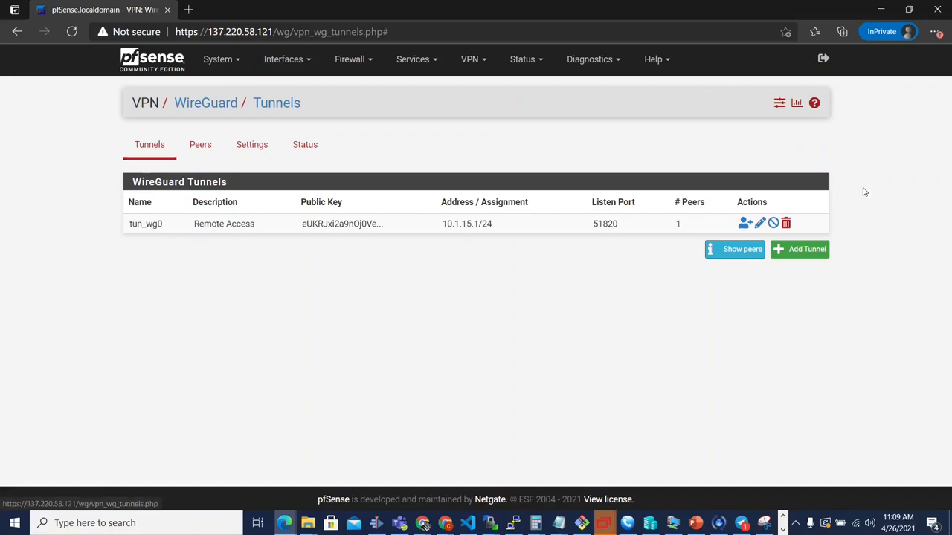
pyautogui.moveTo(773, 223)
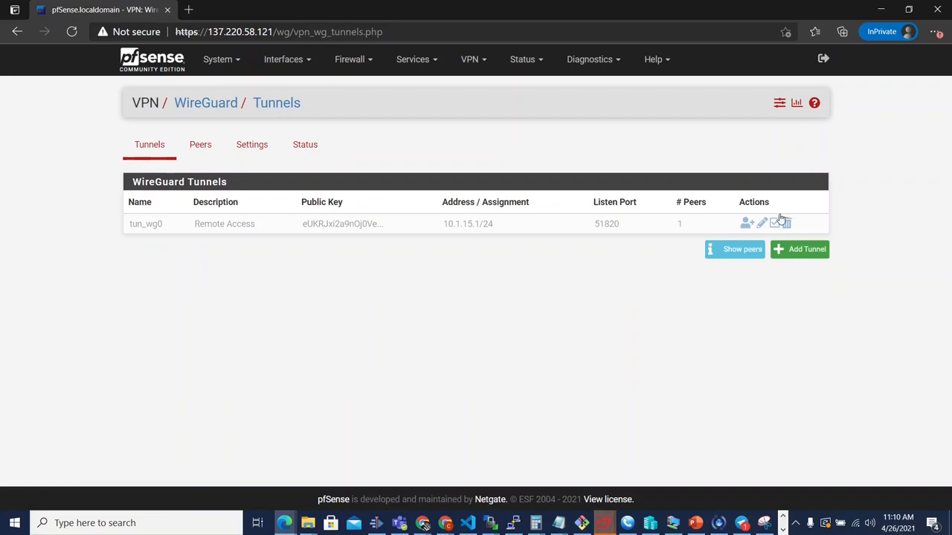
pyautogui.click(305, 144)
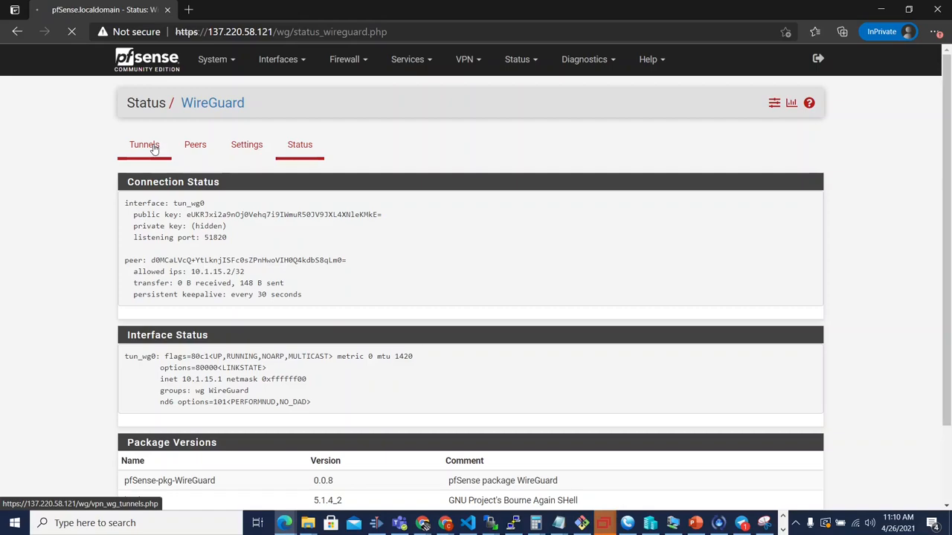
pyautogui.click(144, 145)
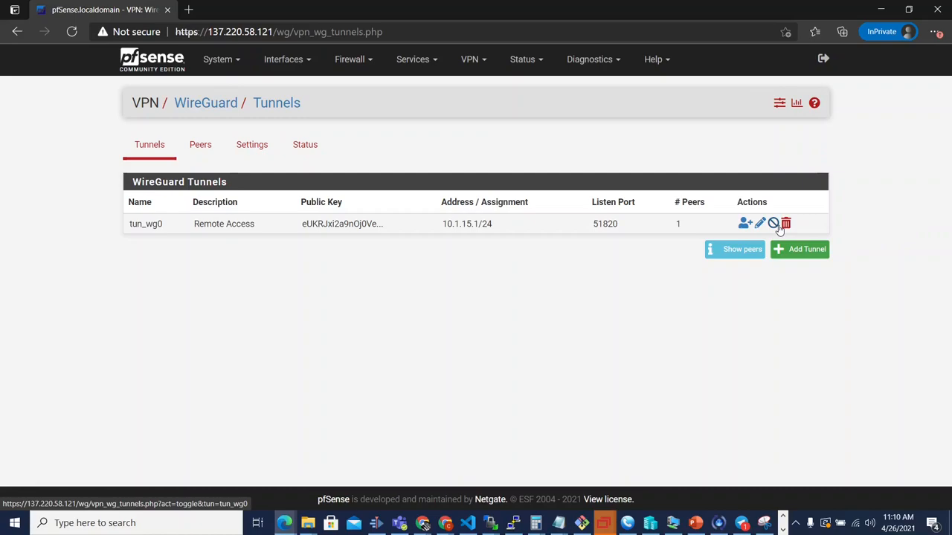
pyautogui.moveTo(699, 175)
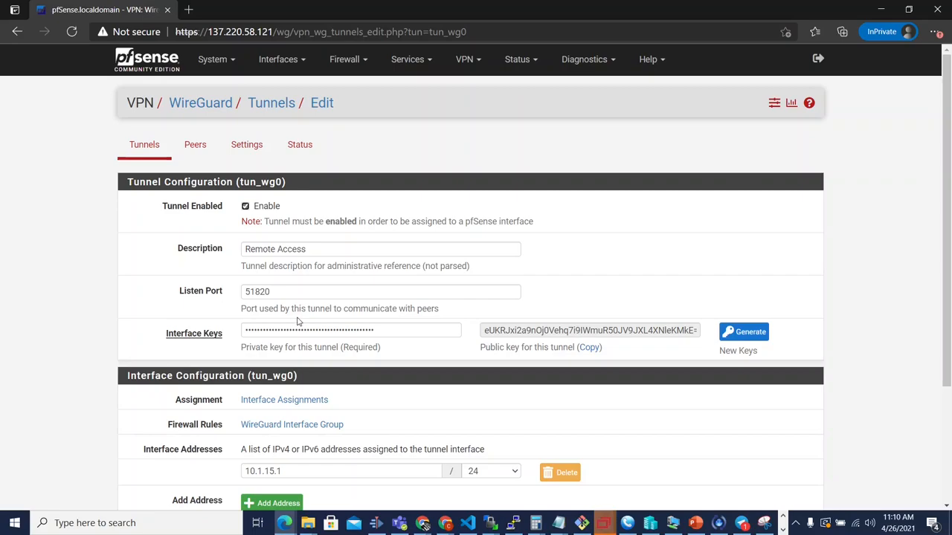
pyautogui.scroll(-3)
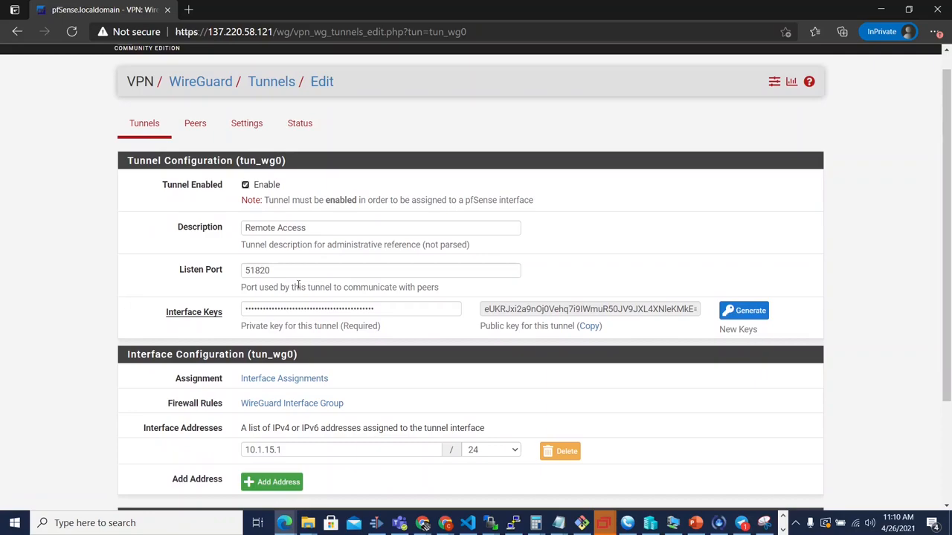
pyautogui.scroll(-3)
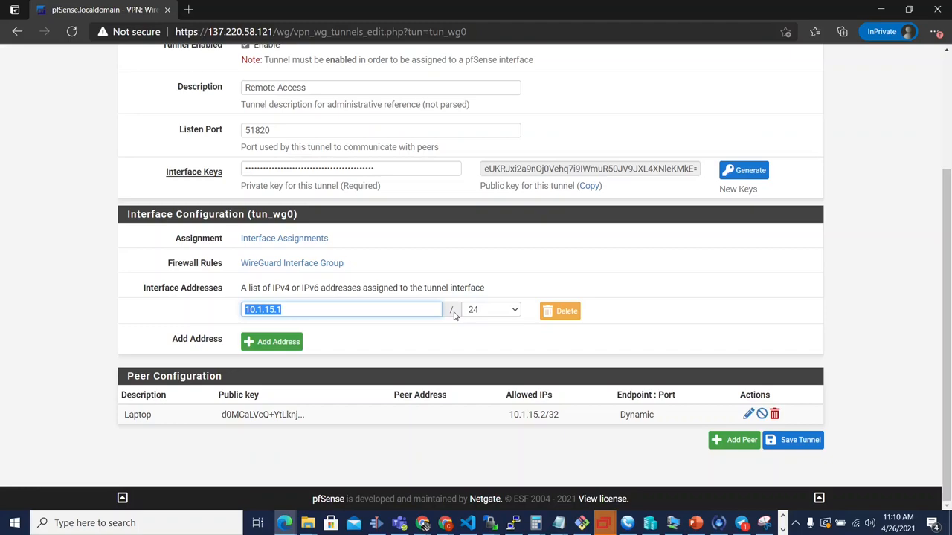
pyautogui.moveTo(414, 281)
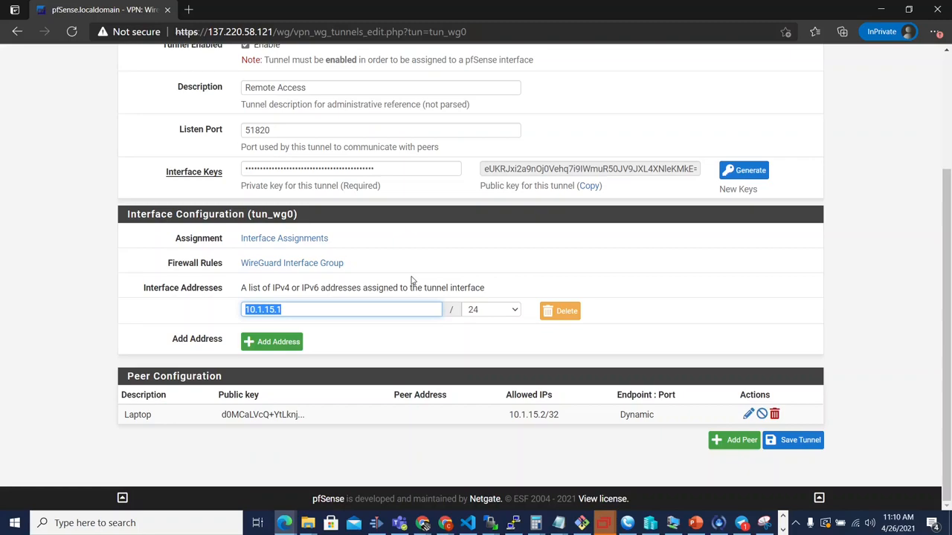
pyautogui.click(491, 309)
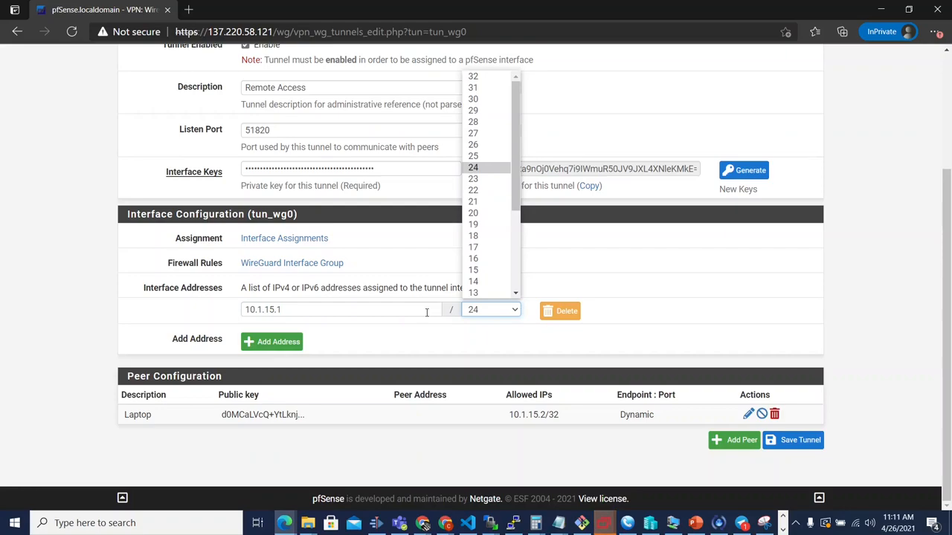
pyautogui.click(473, 166)
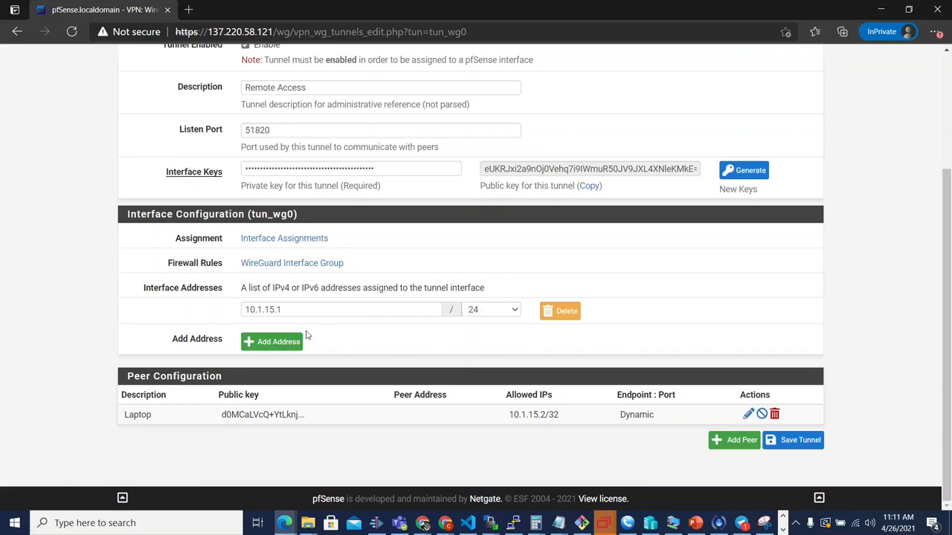
pyautogui.click(271, 341)
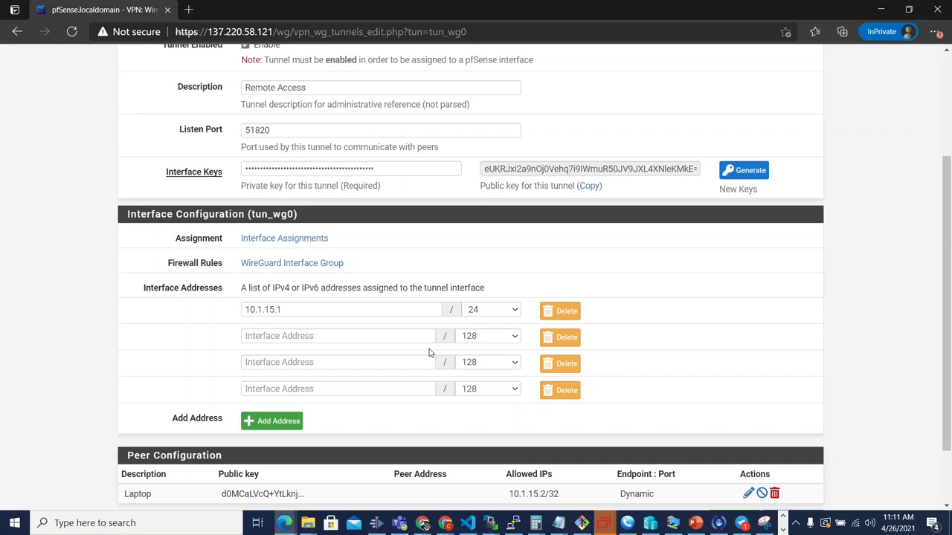
pyautogui.moveTo(374, 296)
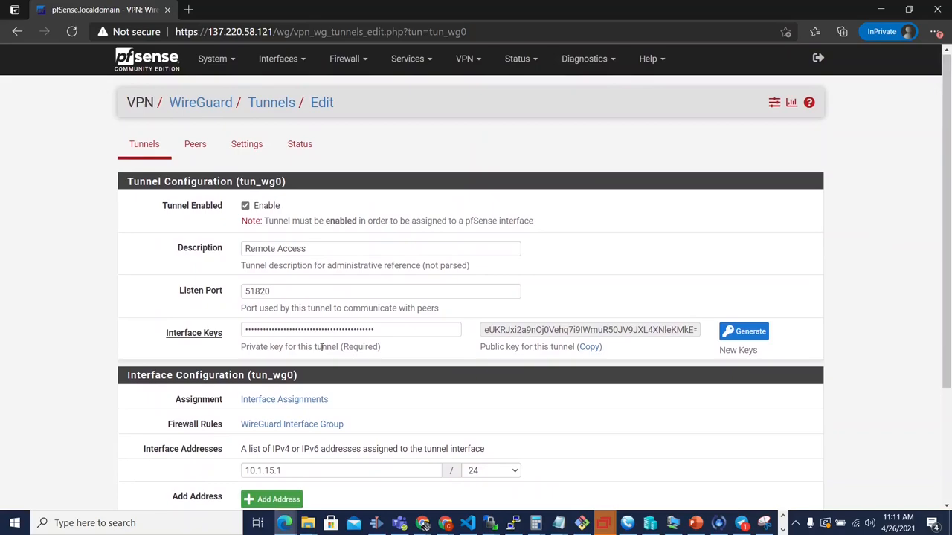
# Bring up the Laptop peer's edit form showing tun_wg0, dynamic endpoint and keepalive 30
pyautogui.scroll(-3)
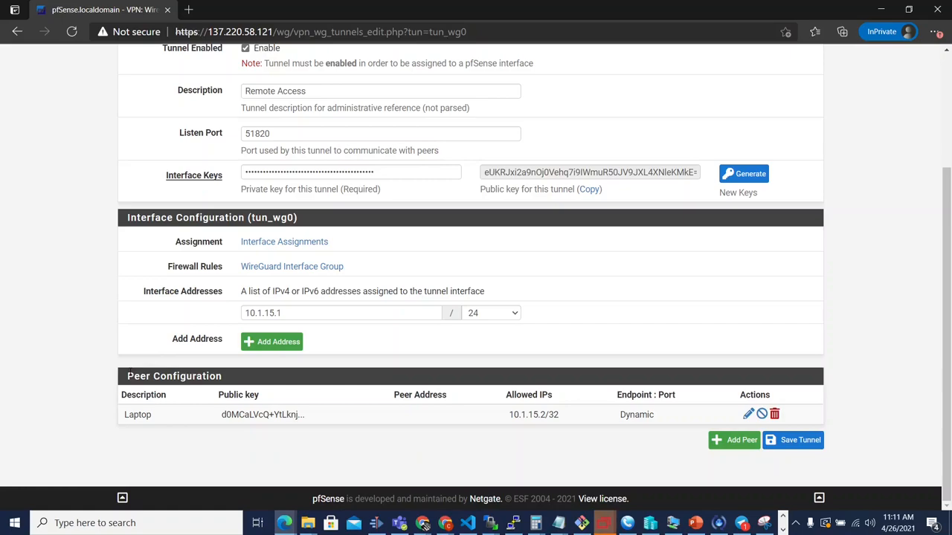
pyautogui.moveTo(306, 524)
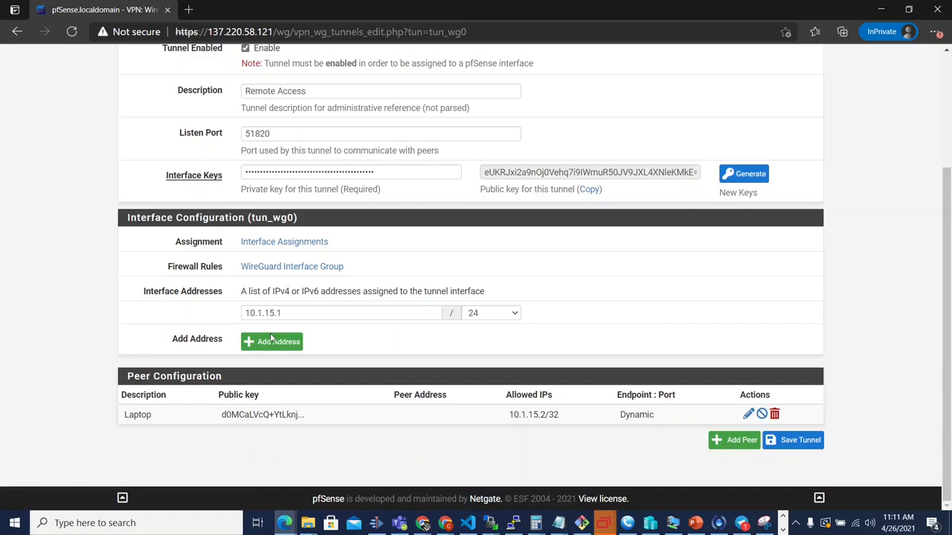
pyautogui.click(748, 413)
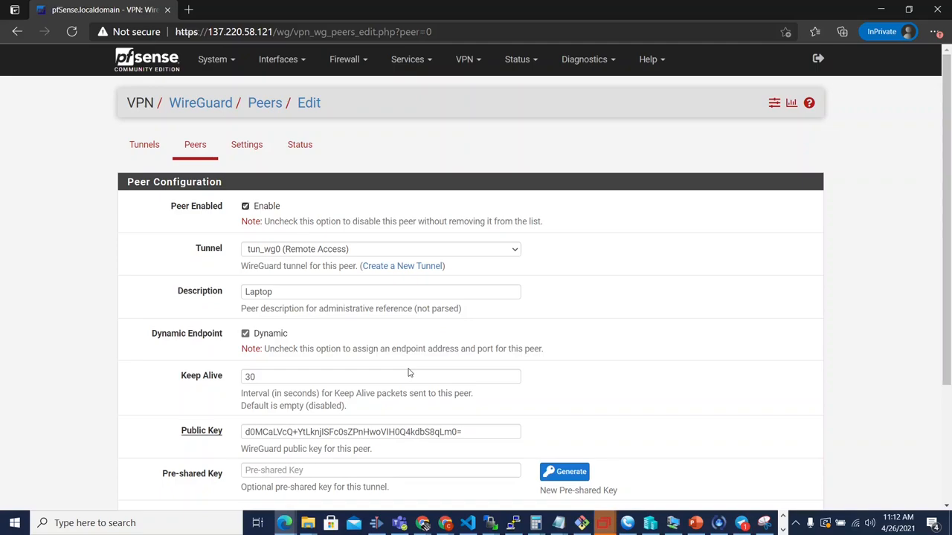
# Return to the WireGuard Peers list to start a new peer form
pyautogui.scroll(-3)
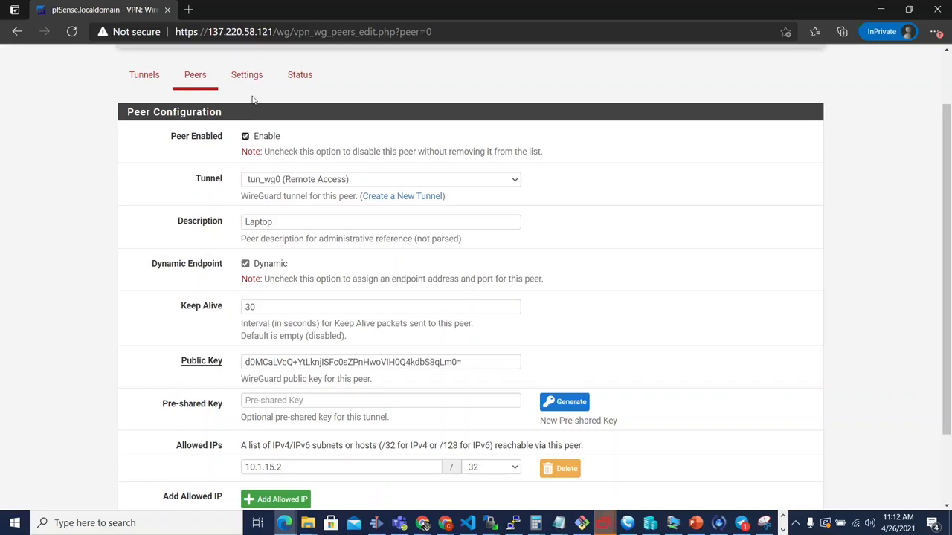
pyautogui.click(381, 179)
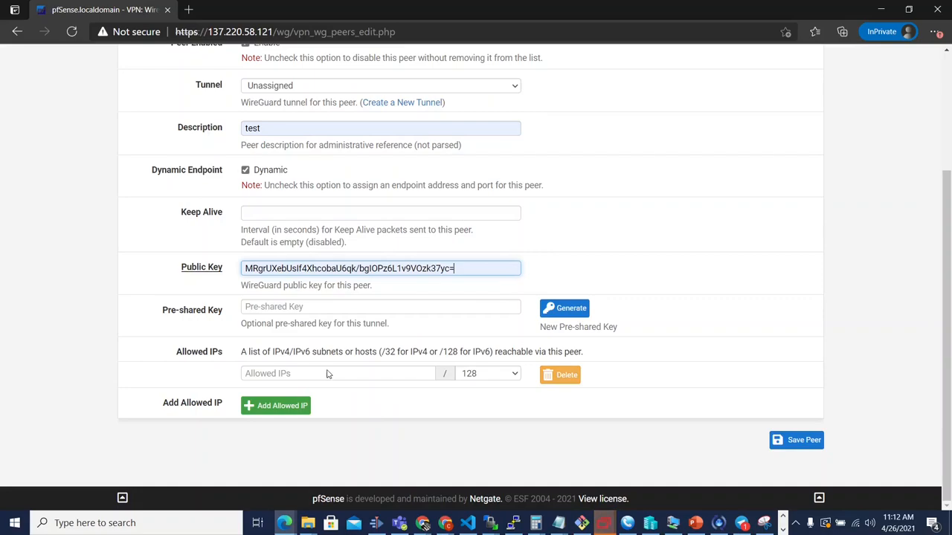
# Save the new peer 'test' with its public key, unassigned, and reopen it for editing
pyautogui.click(796, 441)
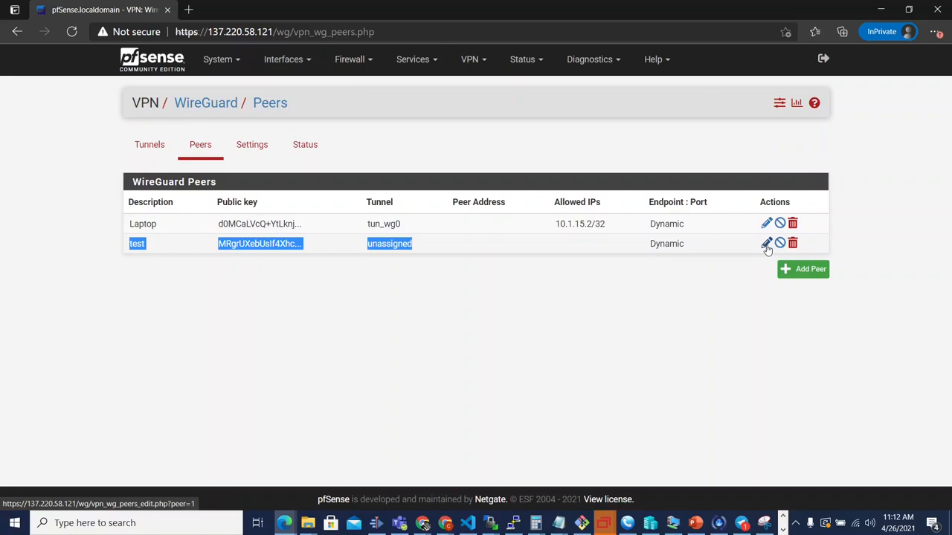
pyautogui.click(767, 243)
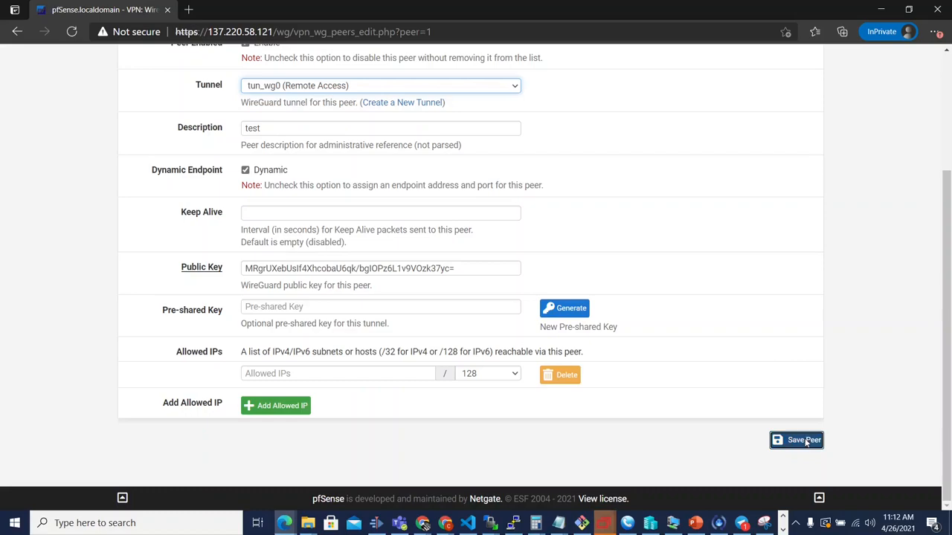
# Save the test peer onto tunnel tun_wg0, then bring up Laptop's edit form
pyautogui.click(796, 440)
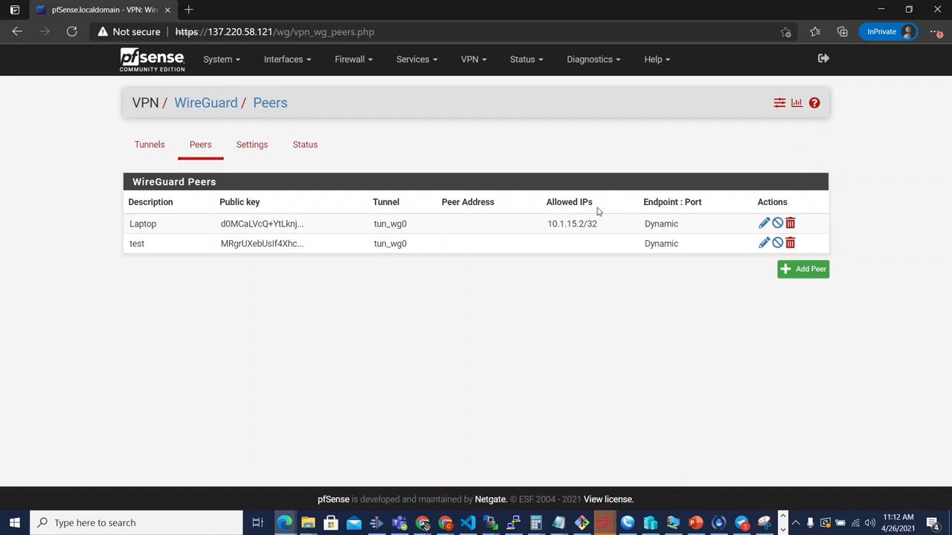
pyautogui.click(763, 223)
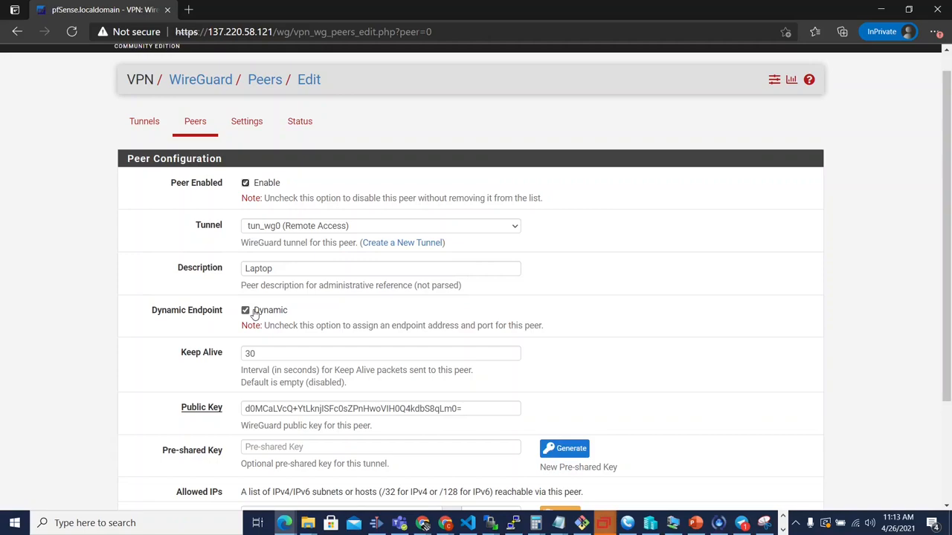
pyautogui.moveTo(455, 315)
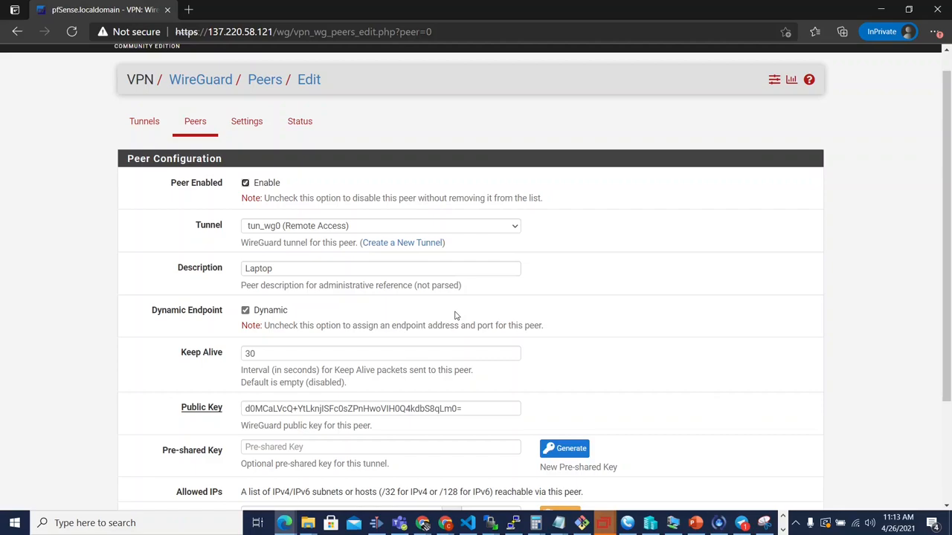
pyautogui.moveTo(393, 305)
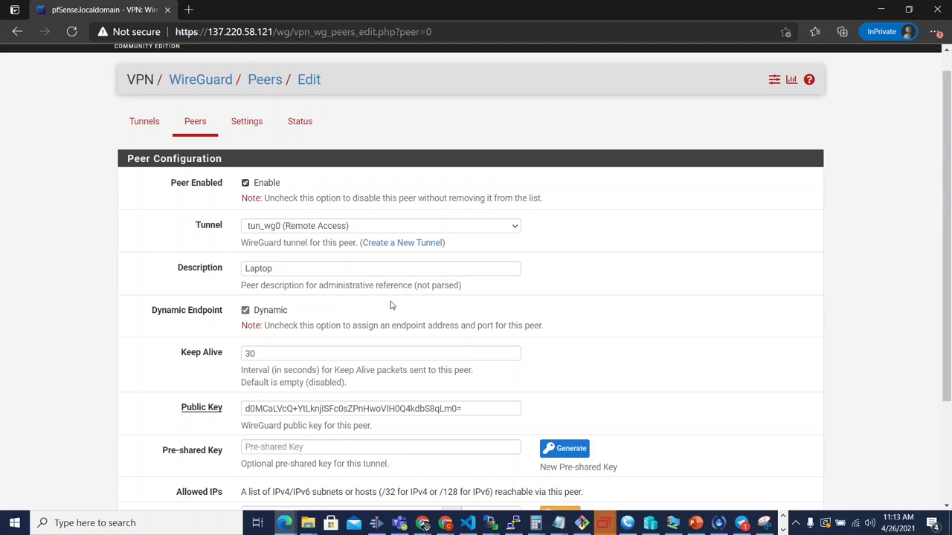
pyautogui.moveTo(253, 330)
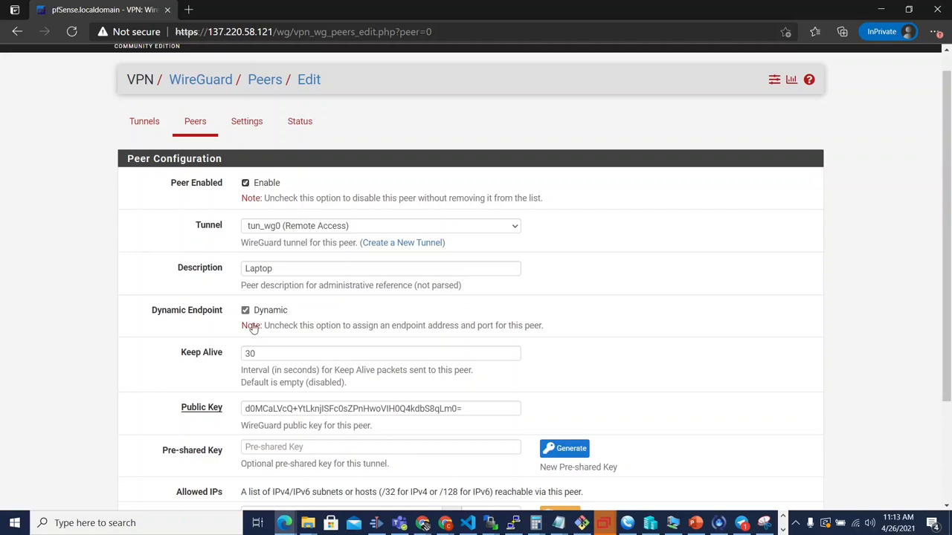
pyautogui.click(245, 311)
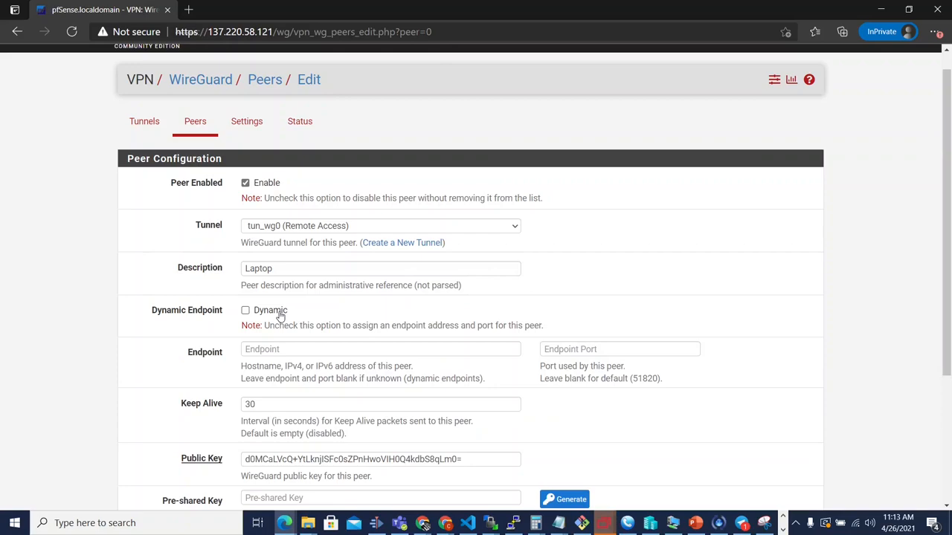
pyautogui.click(245, 311)
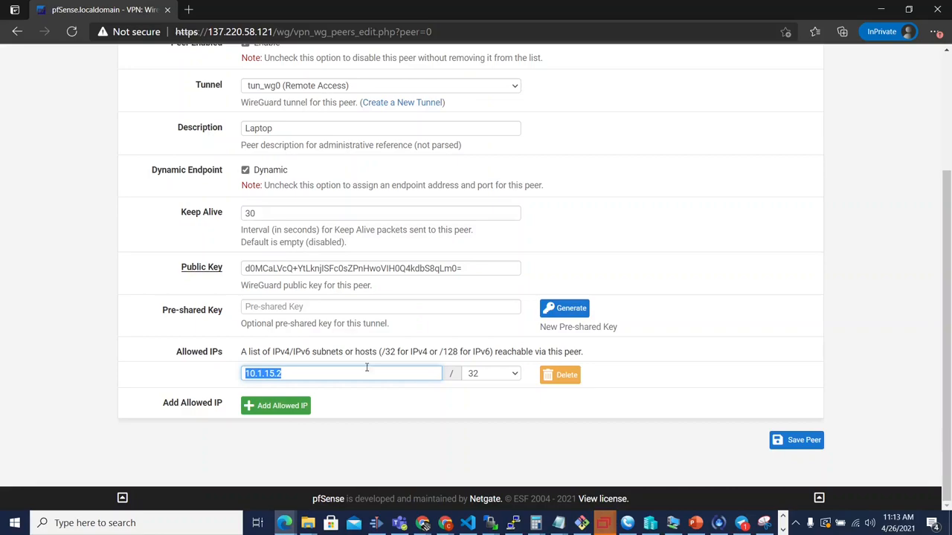
# Start a second allowed IP row for Laptop, abandon it, and reopen Laptop's settings
pyautogui.click(275, 404)
pyautogui.write('10')
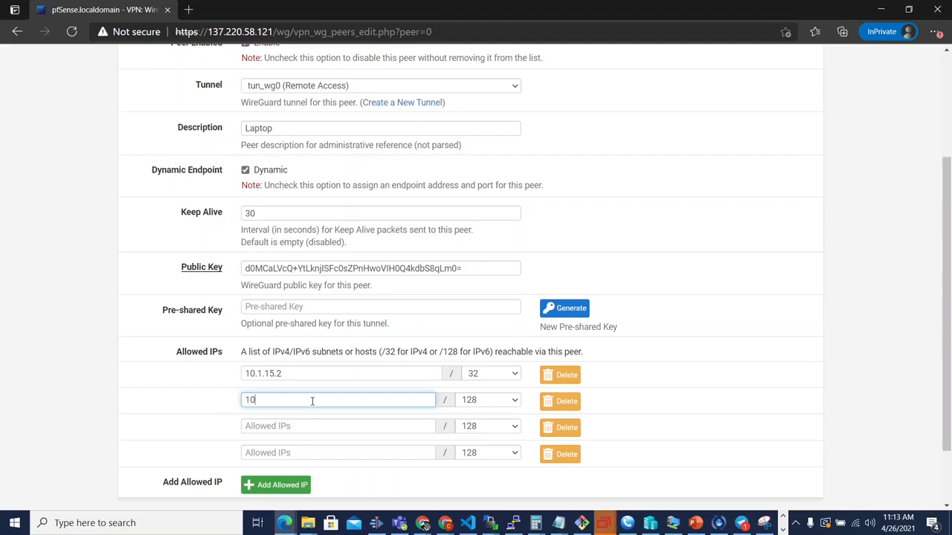
pyautogui.click(515, 398)
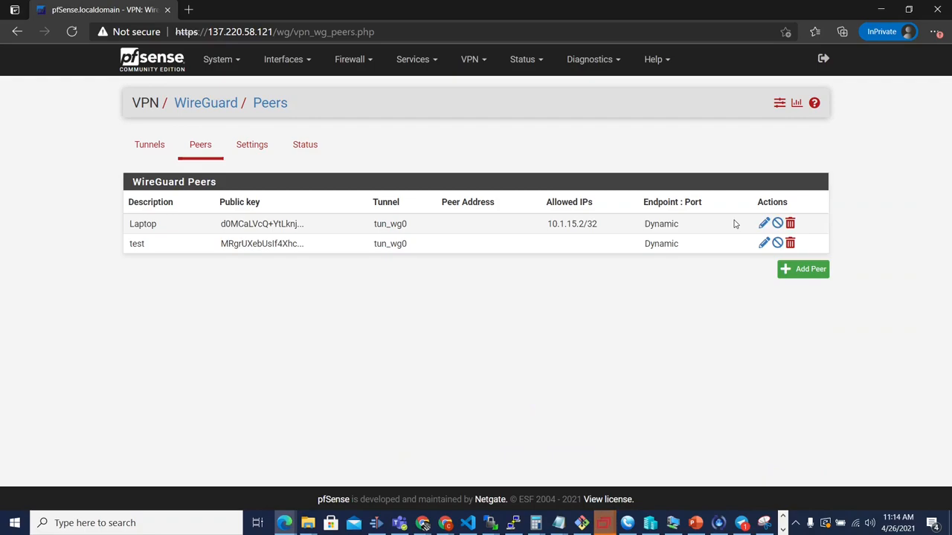
pyautogui.click(763, 223)
pyautogui.write('10.1.25.0')
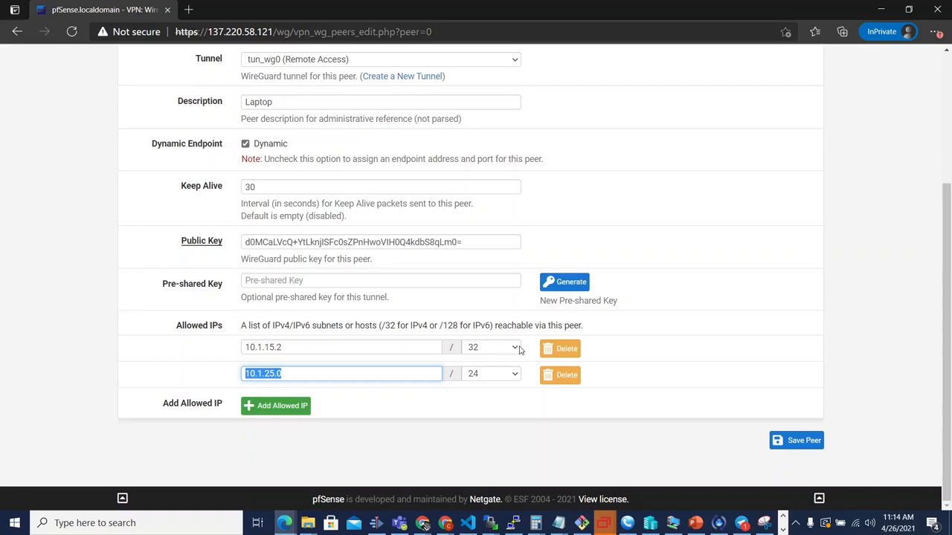
pyautogui.moveTo(401, 347)
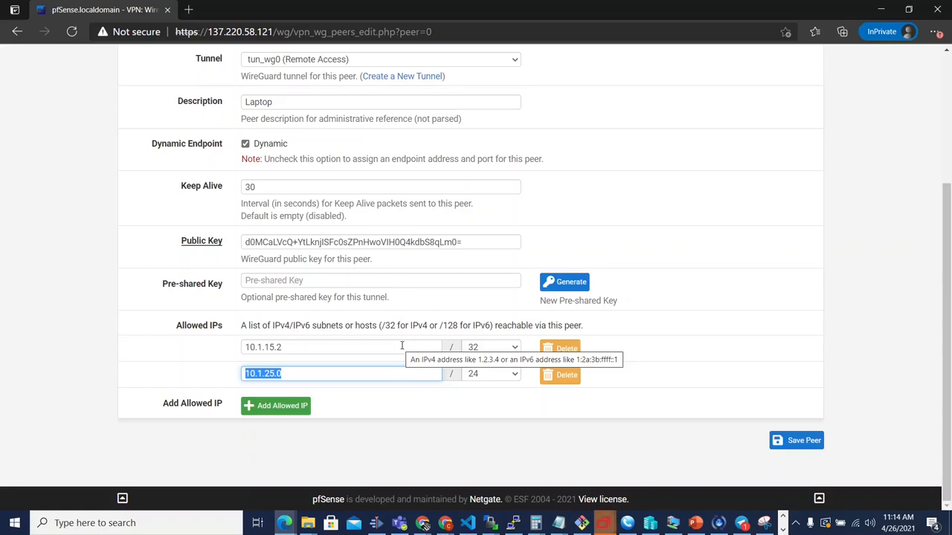
pyautogui.moveTo(414, 339)
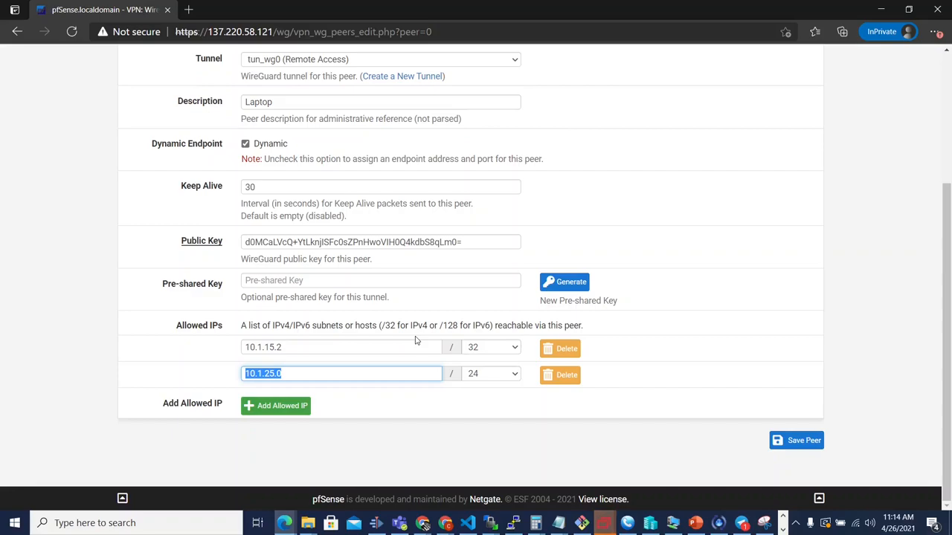
pyautogui.moveTo(341, 403)
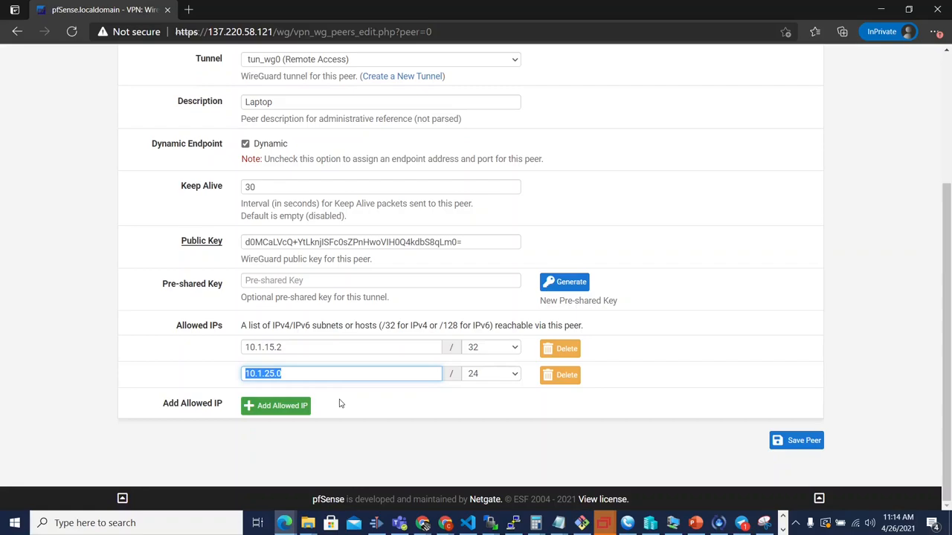
pyautogui.moveTo(353, 387)
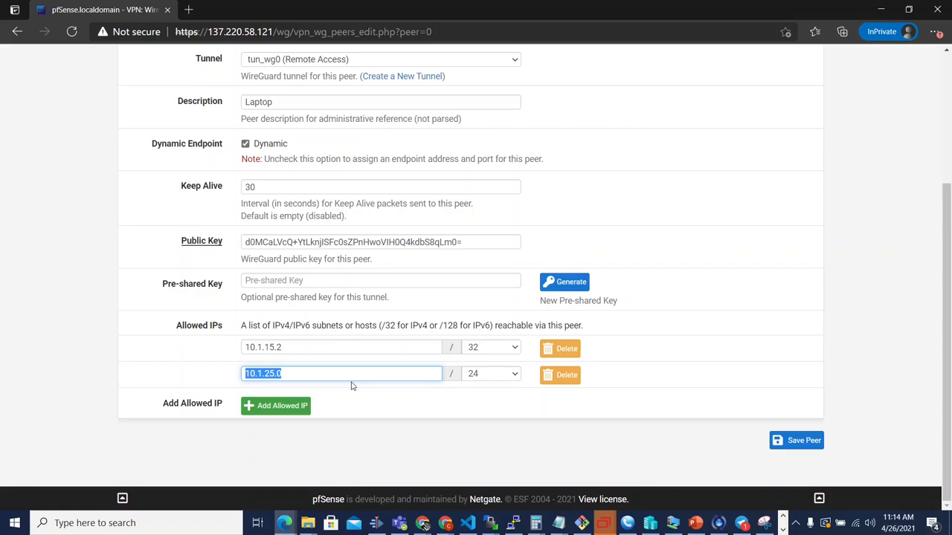
# Give Laptop a second allowed IP 10.1.25.0/24 beside 10.1.15.2/32 and save the peer
pyautogui.click(342, 373)
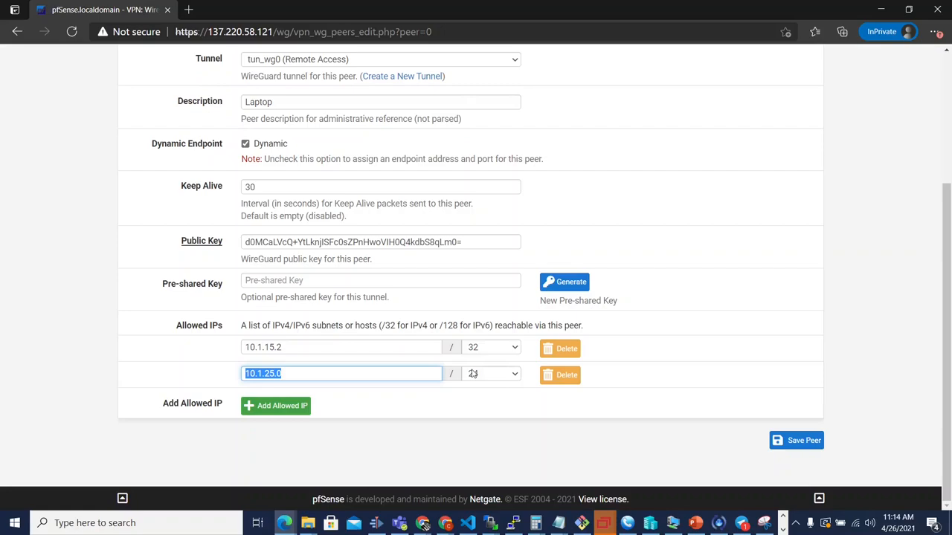
pyautogui.click(490, 373)
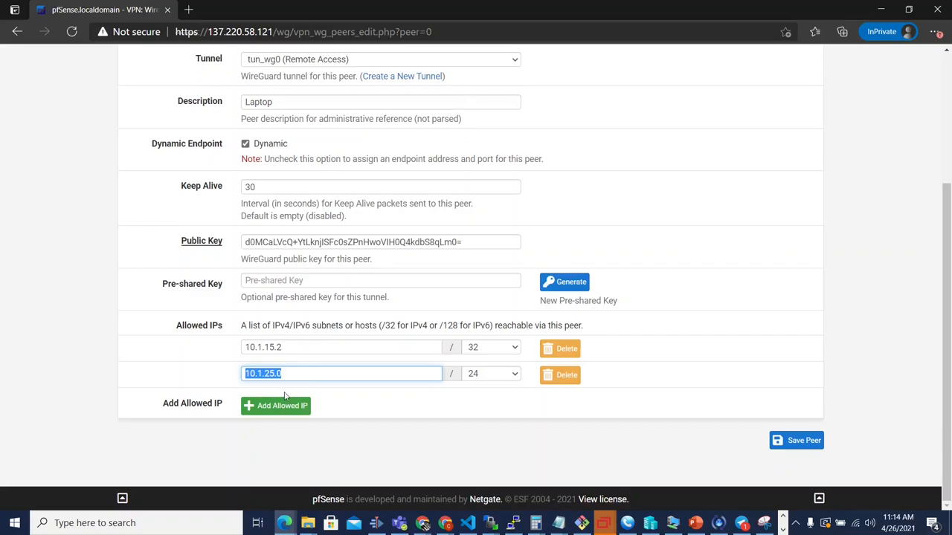
pyautogui.click(342, 374)
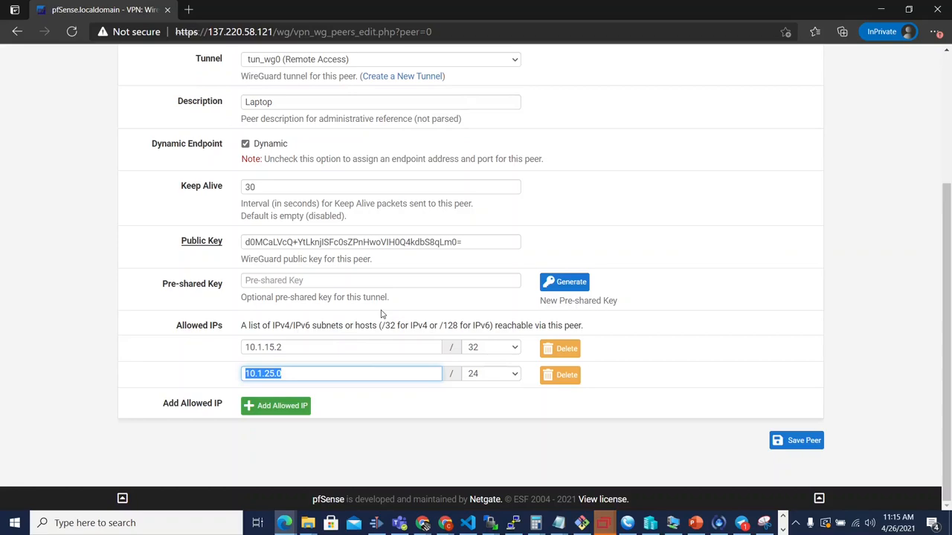
pyautogui.moveTo(295, 247)
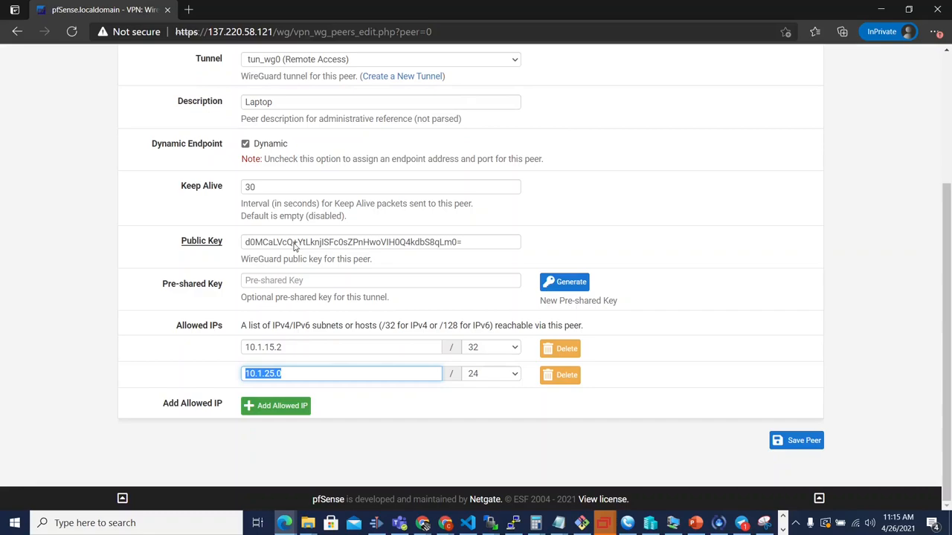
pyautogui.click(252, 145)
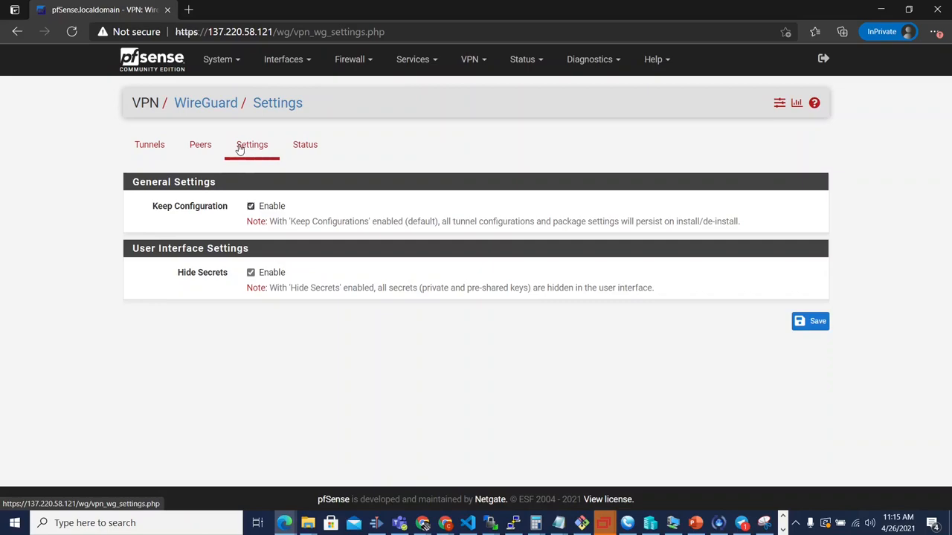
# Review the WireGuard status and package versions, then return to the tunnels list with tun_wg0
pyautogui.click(305, 144)
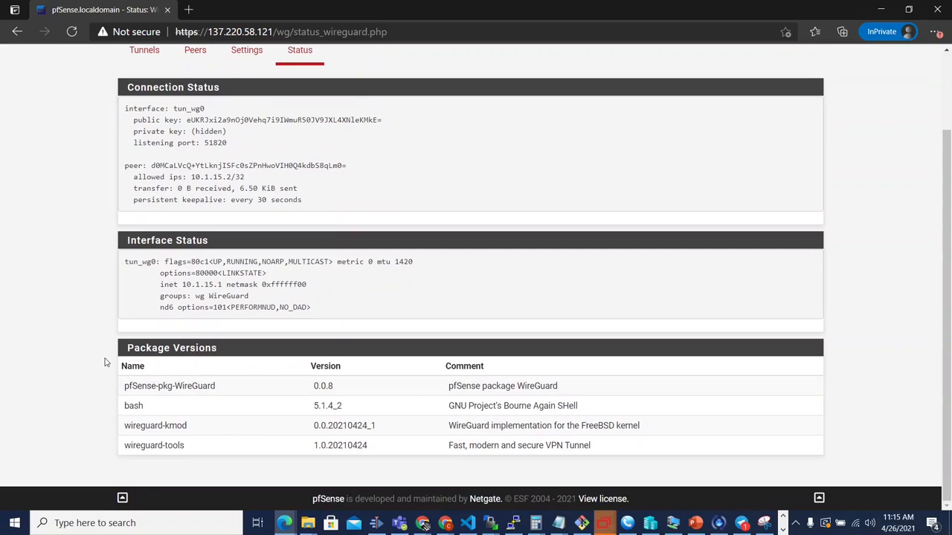
pyautogui.moveTo(126, 348); pyautogui.dragTo(592, 446)
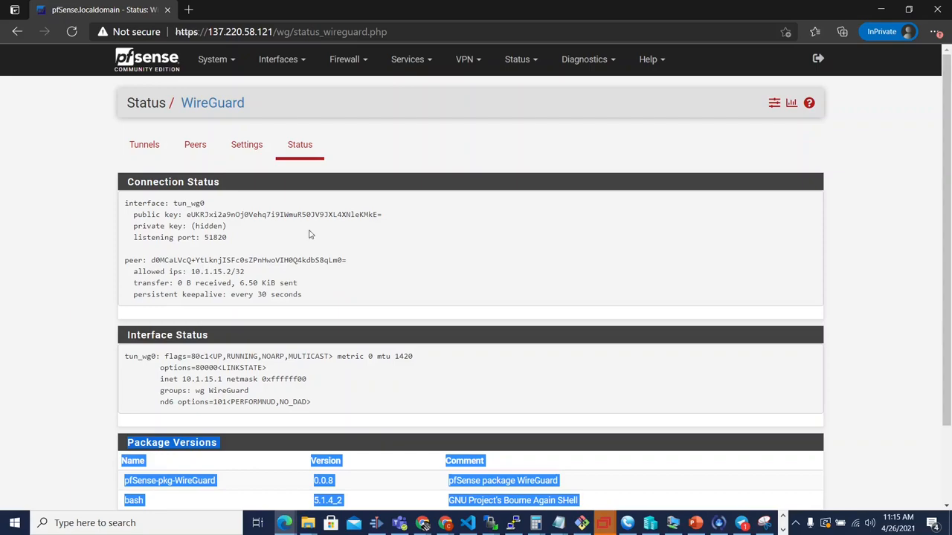
pyautogui.moveTo(419, 265)
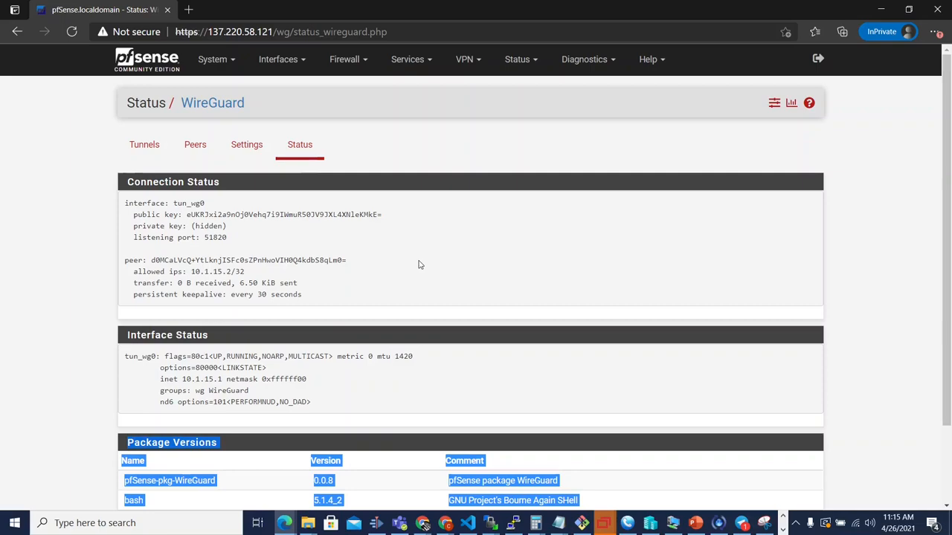
pyautogui.click(144, 145)
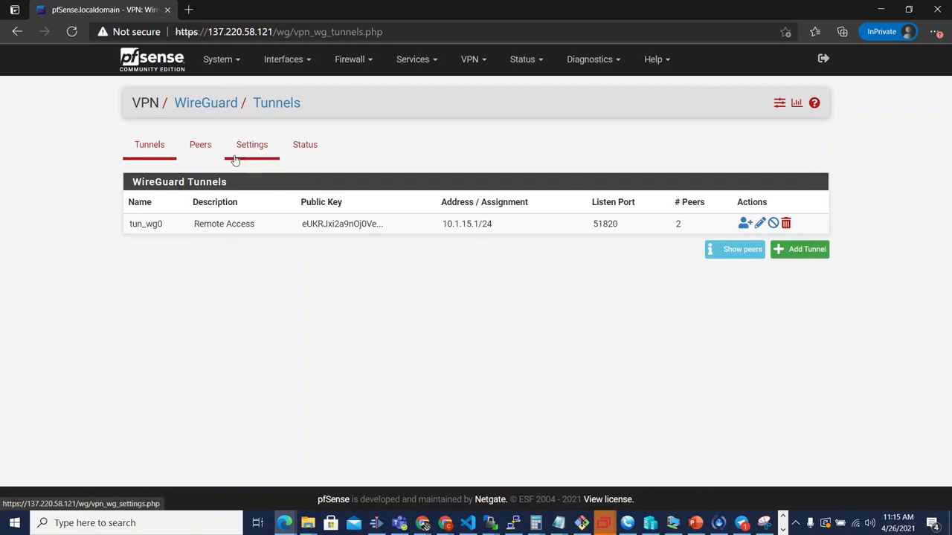
pyautogui.click(252, 144)
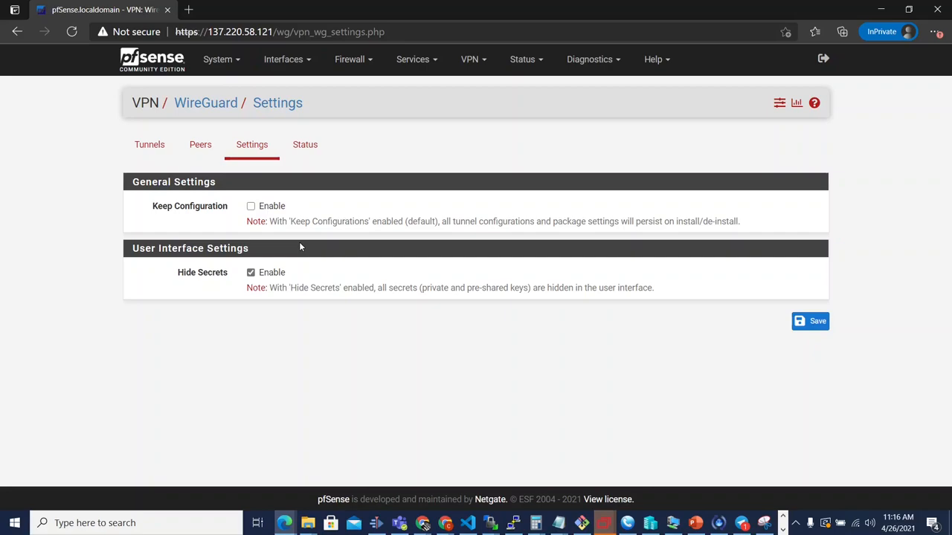
pyautogui.click(149, 144)
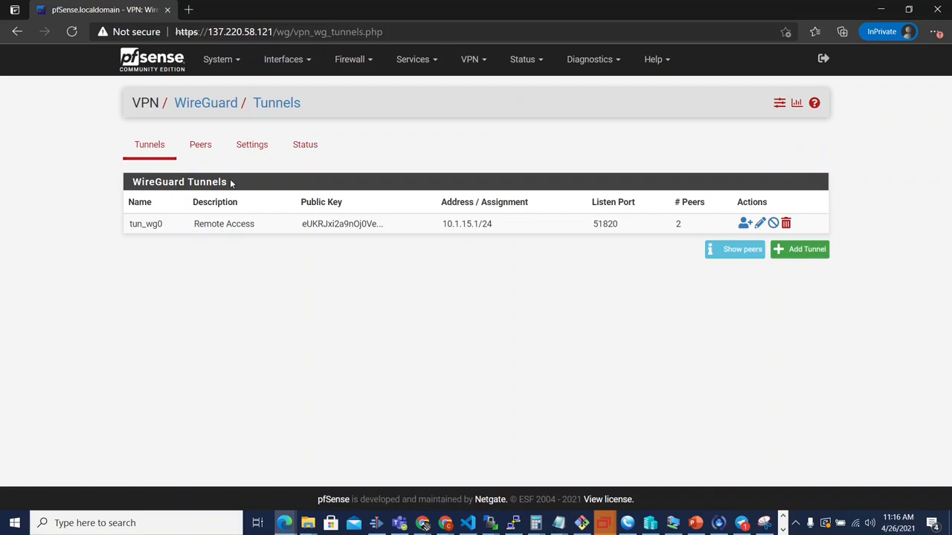
pyautogui.click(251, 145)
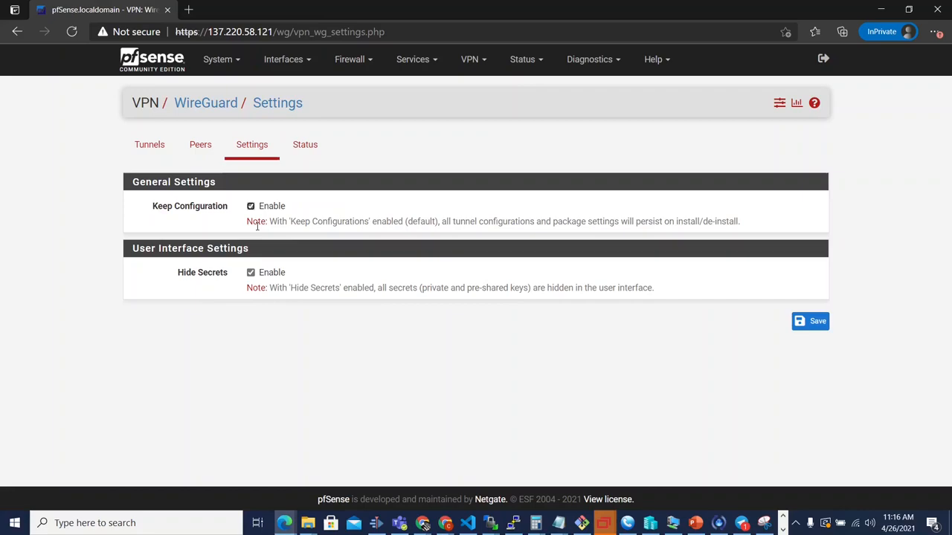
pyautogui.moveTo(149, 144)
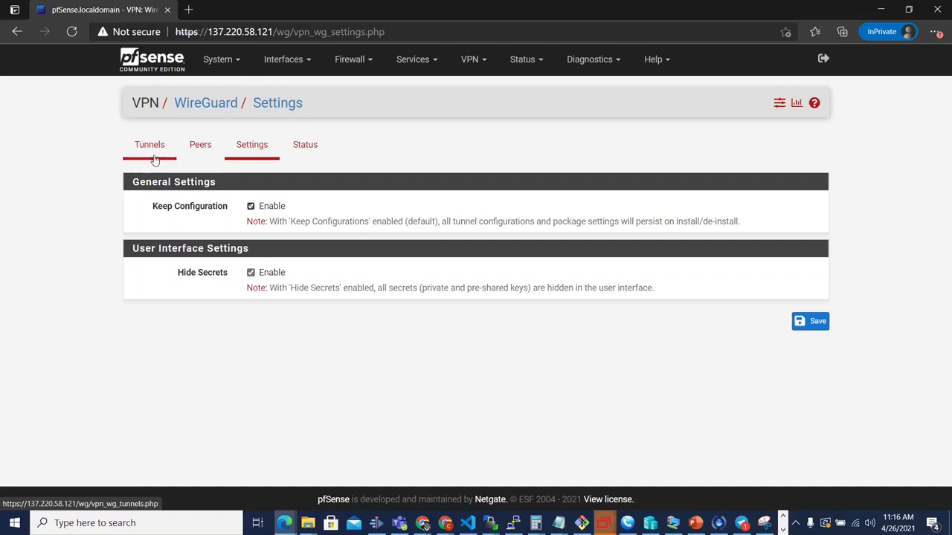
pyautogui.click(149, 145)
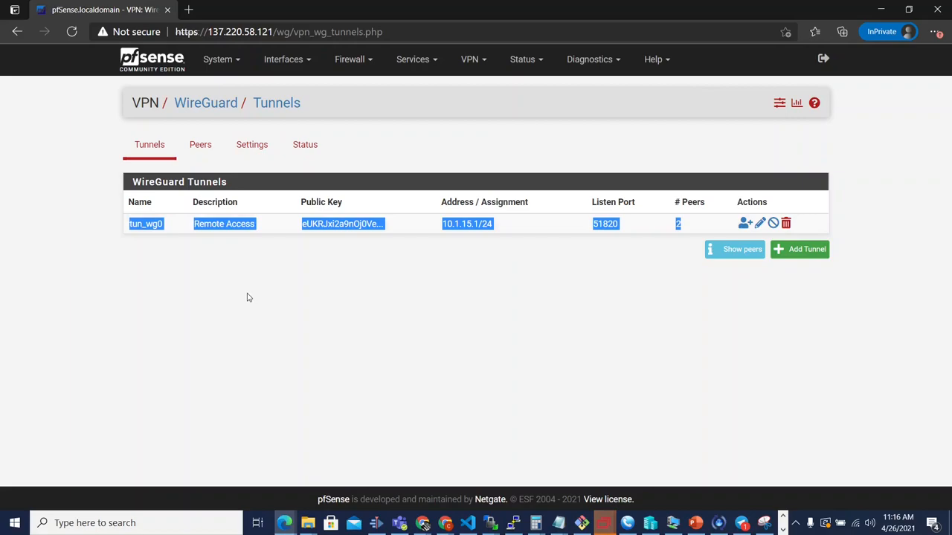
pyautogui.moveTo(348, 280)
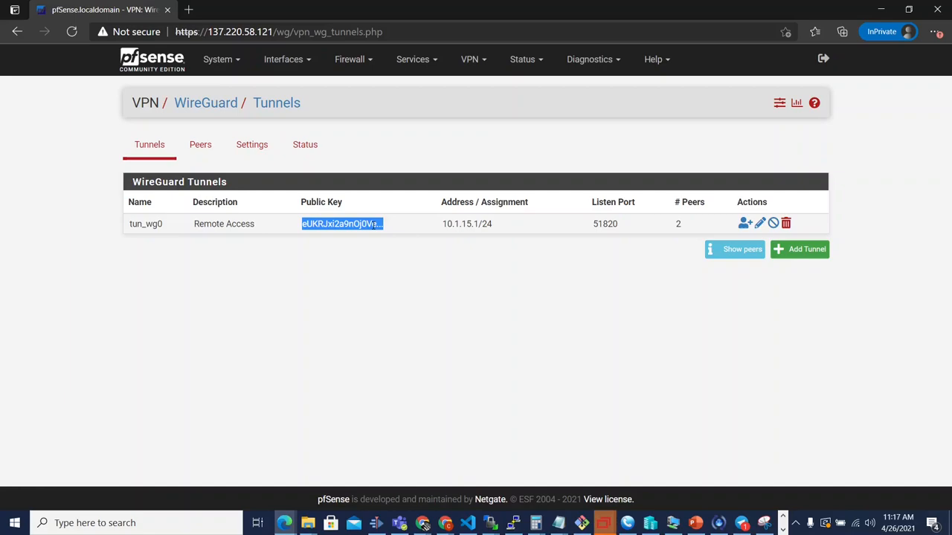
pyautogui.click(589, 59)
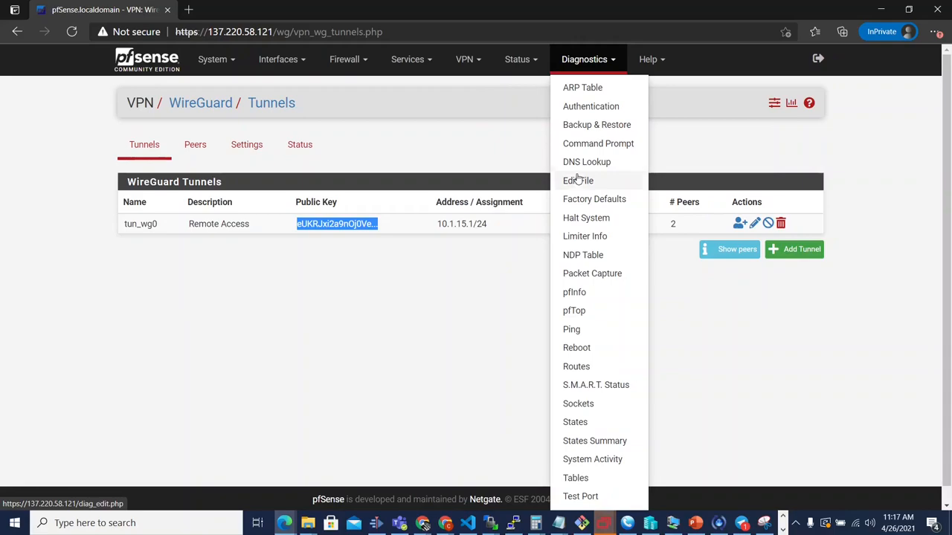
pyautogui.click(577, 180)
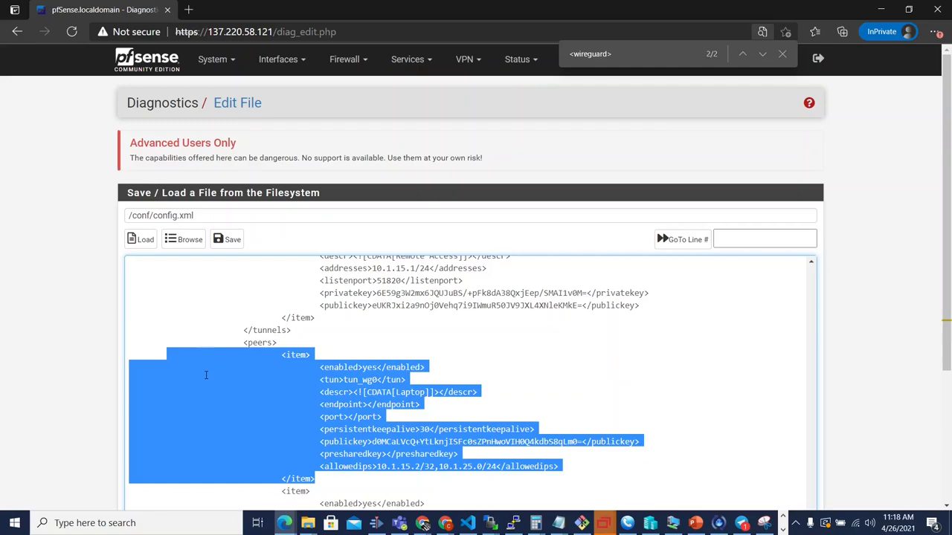
pyautogui.scroll(-3)
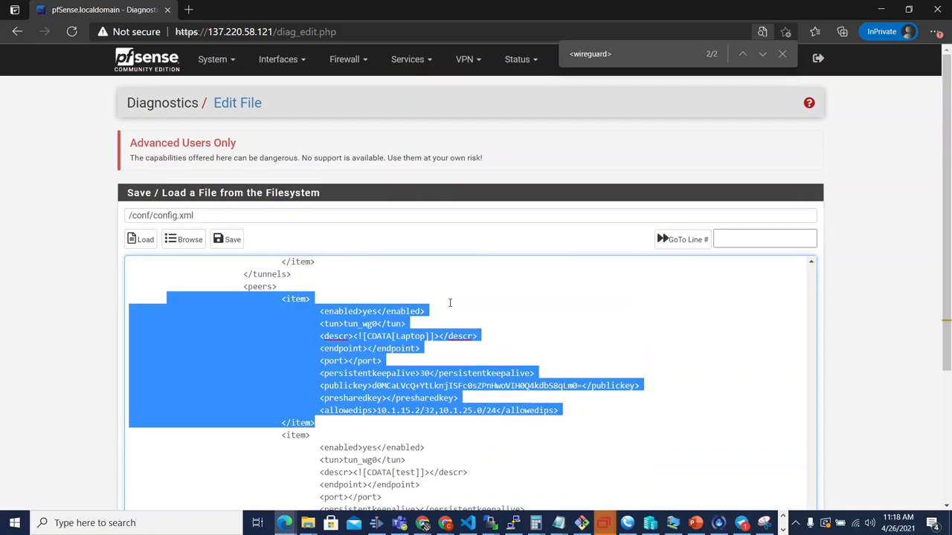
pyautogui.doubleClick(364, 324)
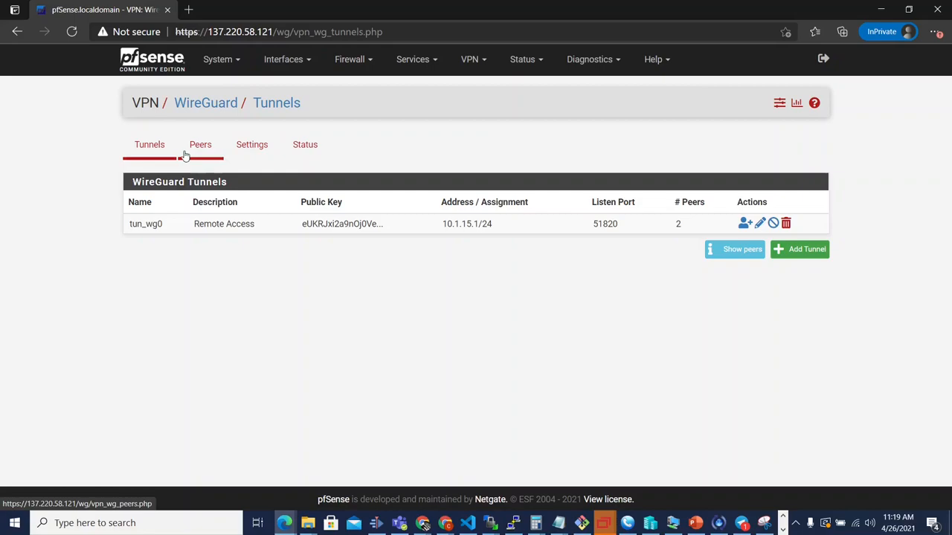
# Create tunnel tun_wg1 'test2' at 10.1.25.1/24 on port 51821 and save it
pyautogui.click(200, 144)
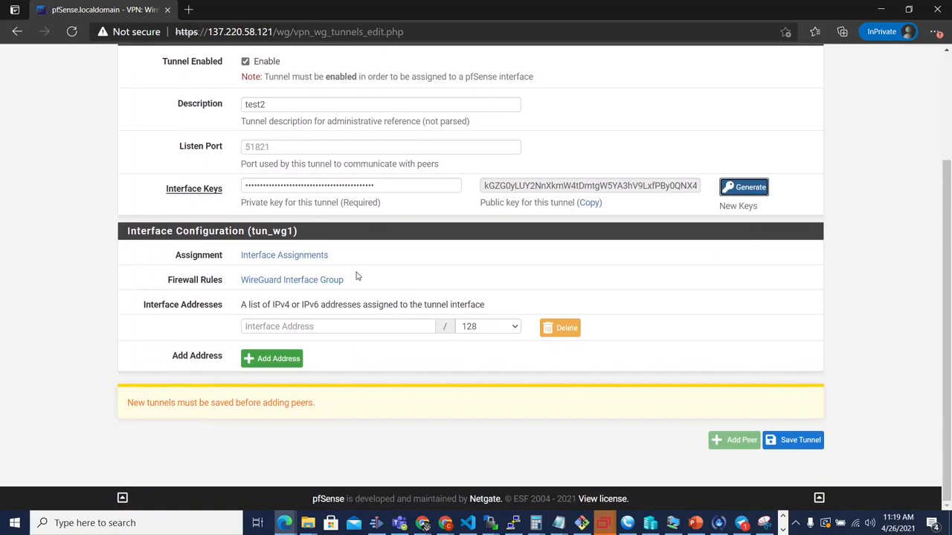
pyautogui.write('10.1.25.')
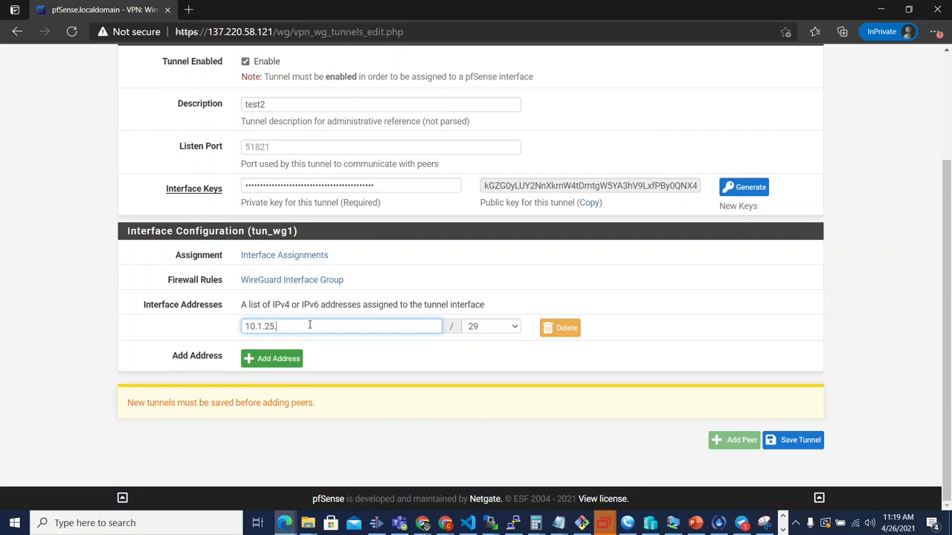
pyautogui.click(792, 440)
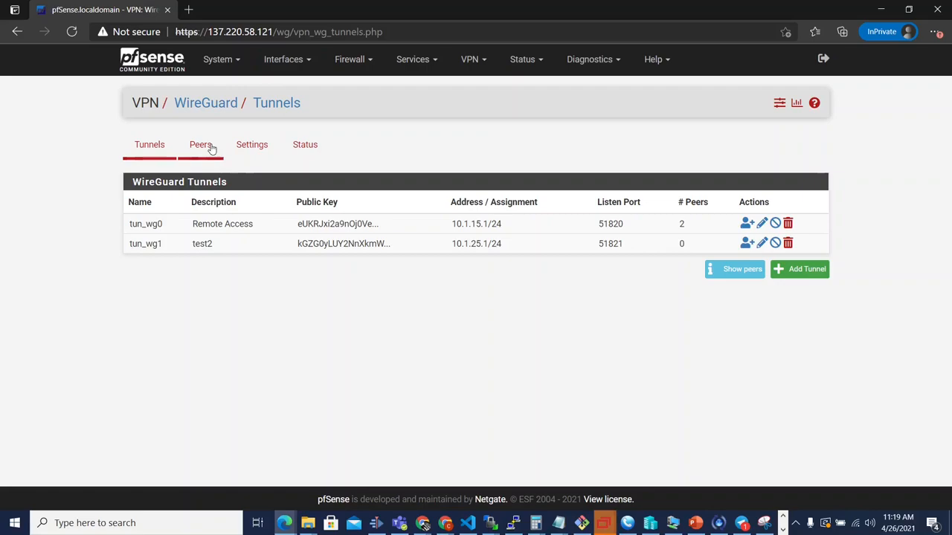